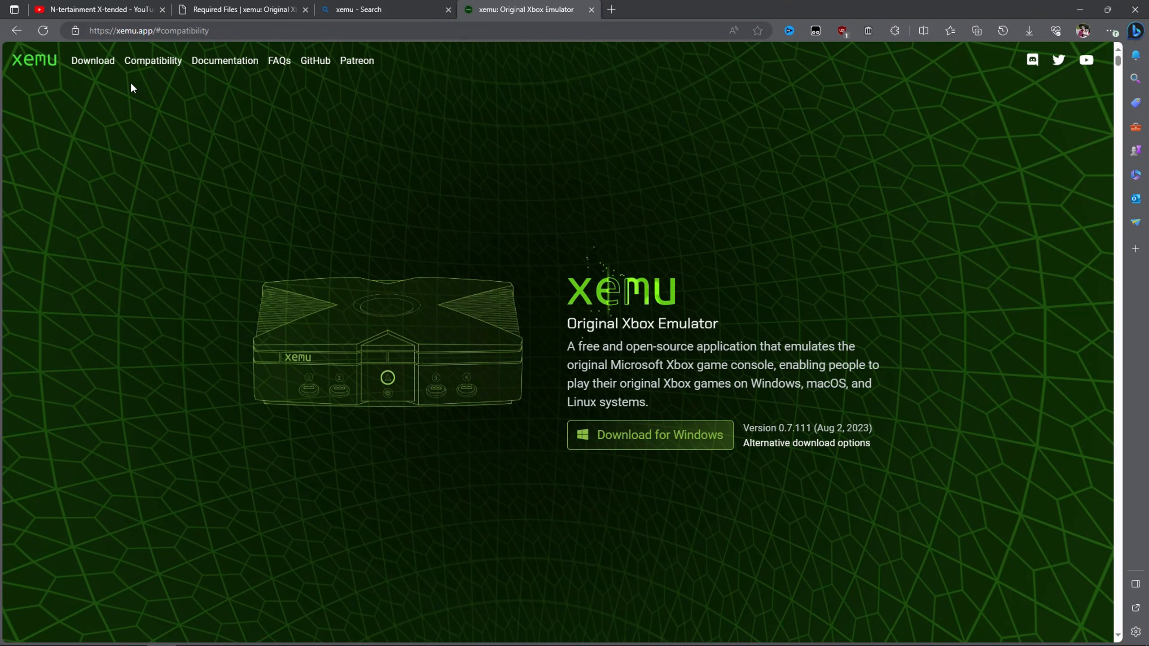
# Step: Download the Windows release of xemu from the xemu.app Download page
pyautogui.click(92, 60)
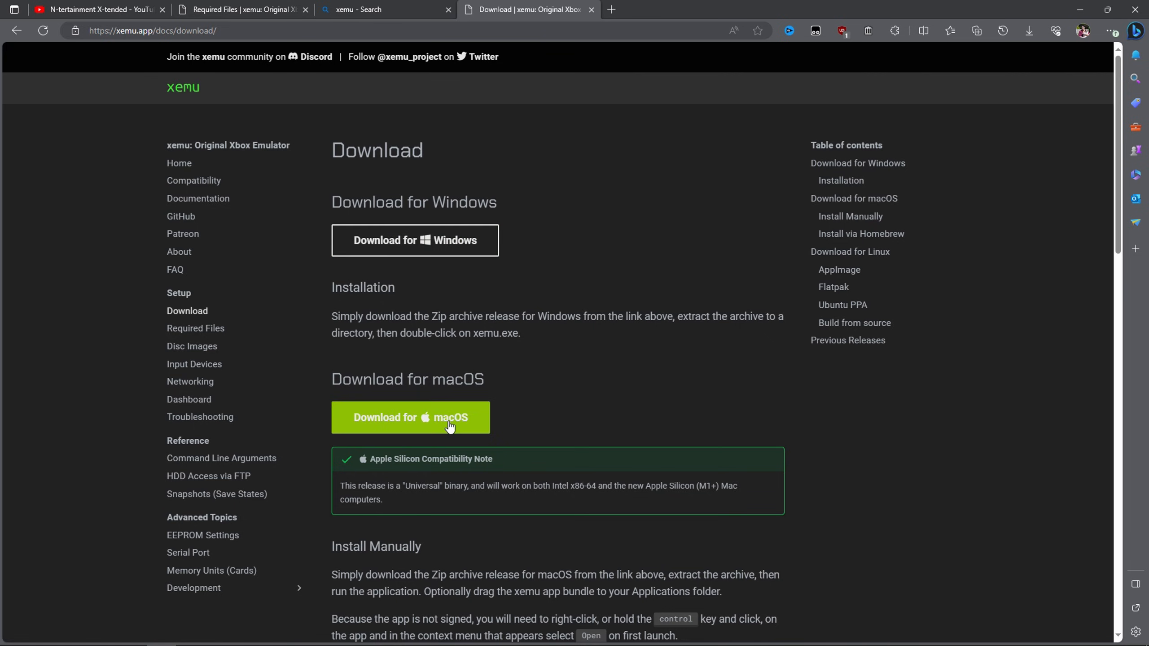
pyautogui.click(411, 418)
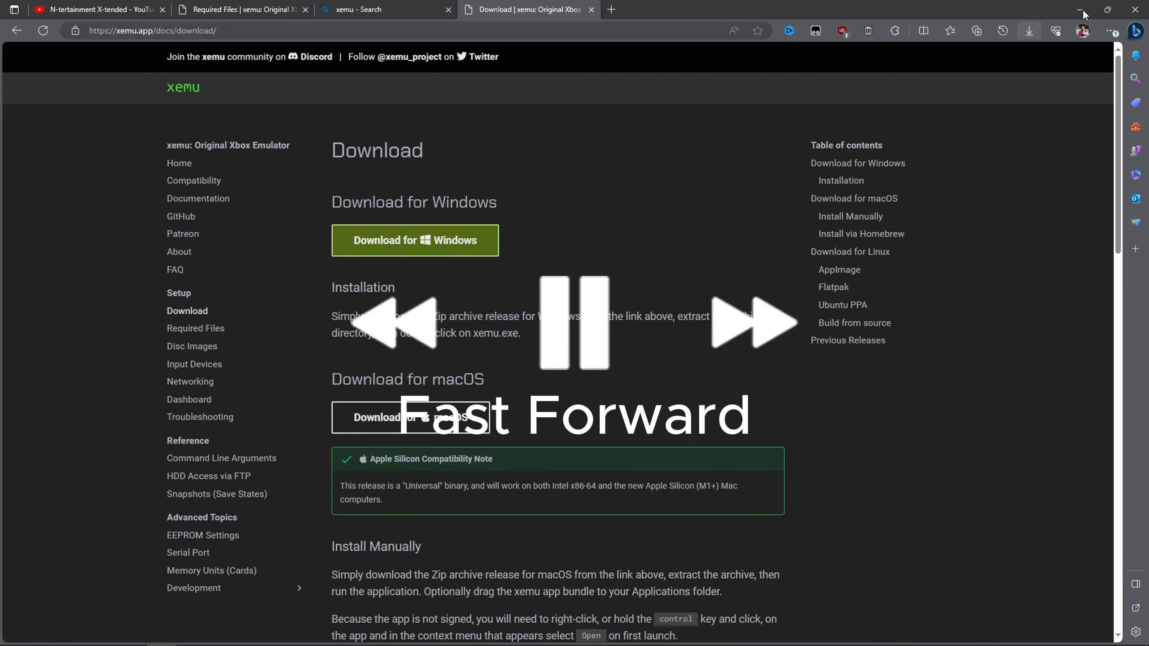
# Step: Create a new desktop folder named Xemu
pyautogui.click(1080, 10)
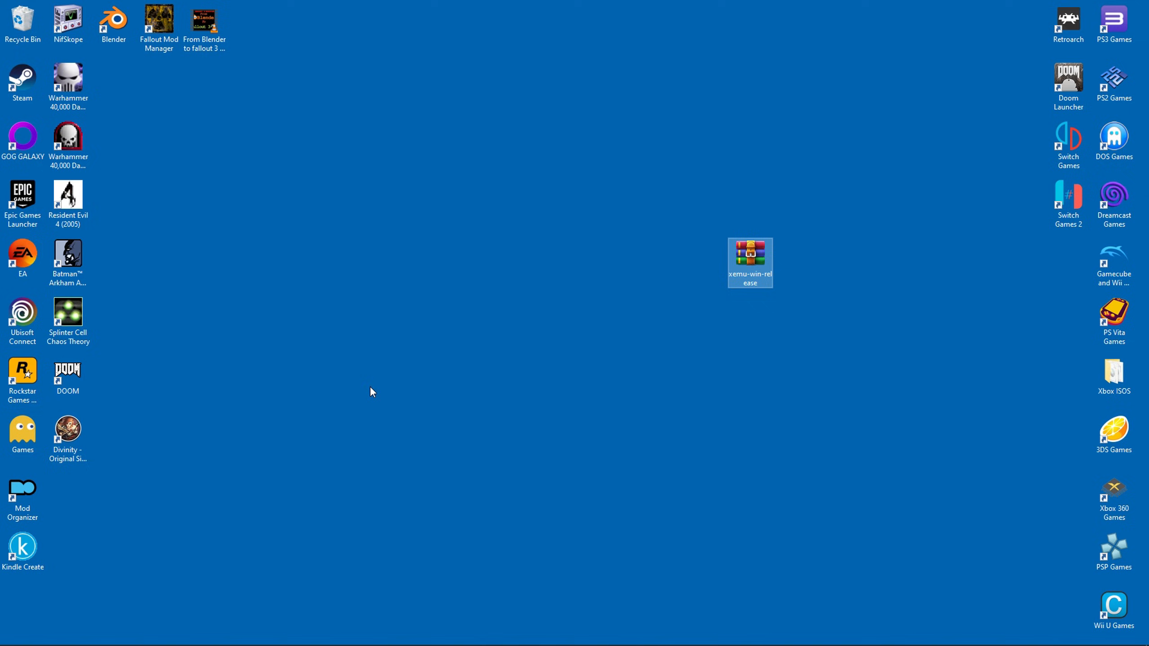
pyautogui.rightClick(370, 392)
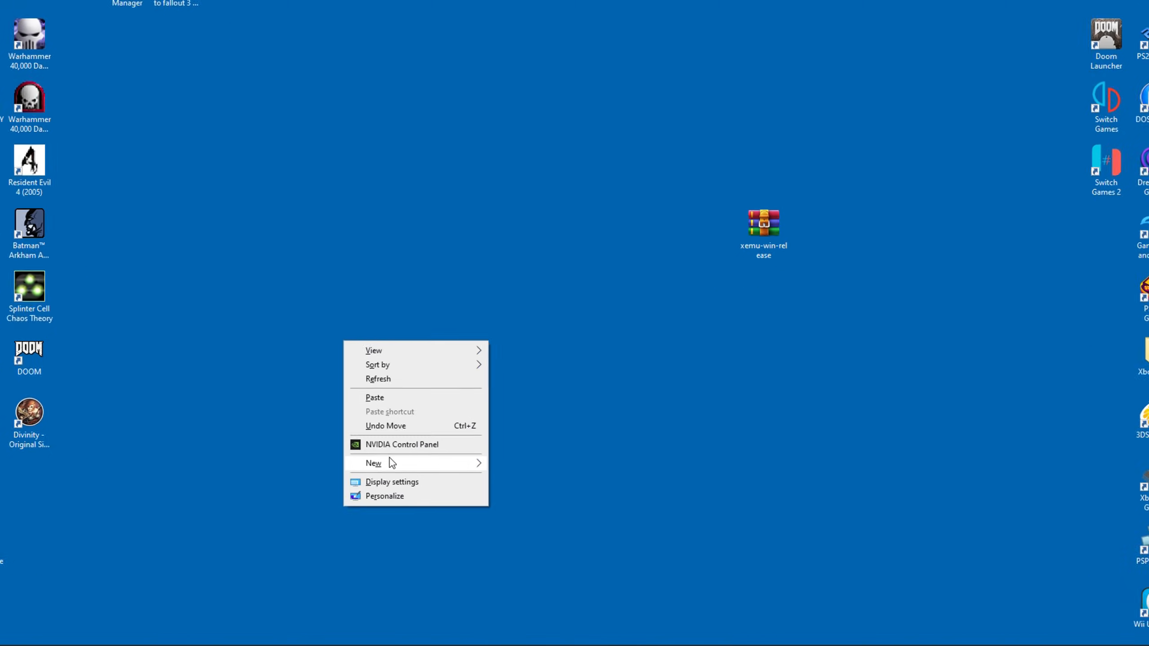
pyautogui.click(374, 462)
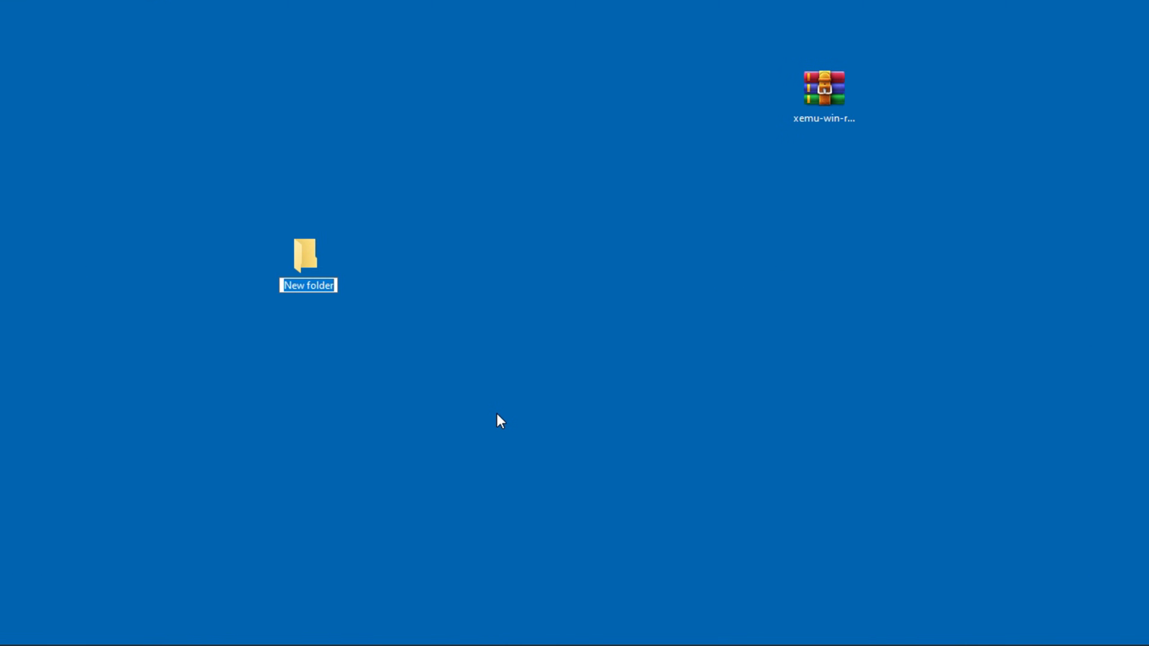
pyautogui.write('Xemu')
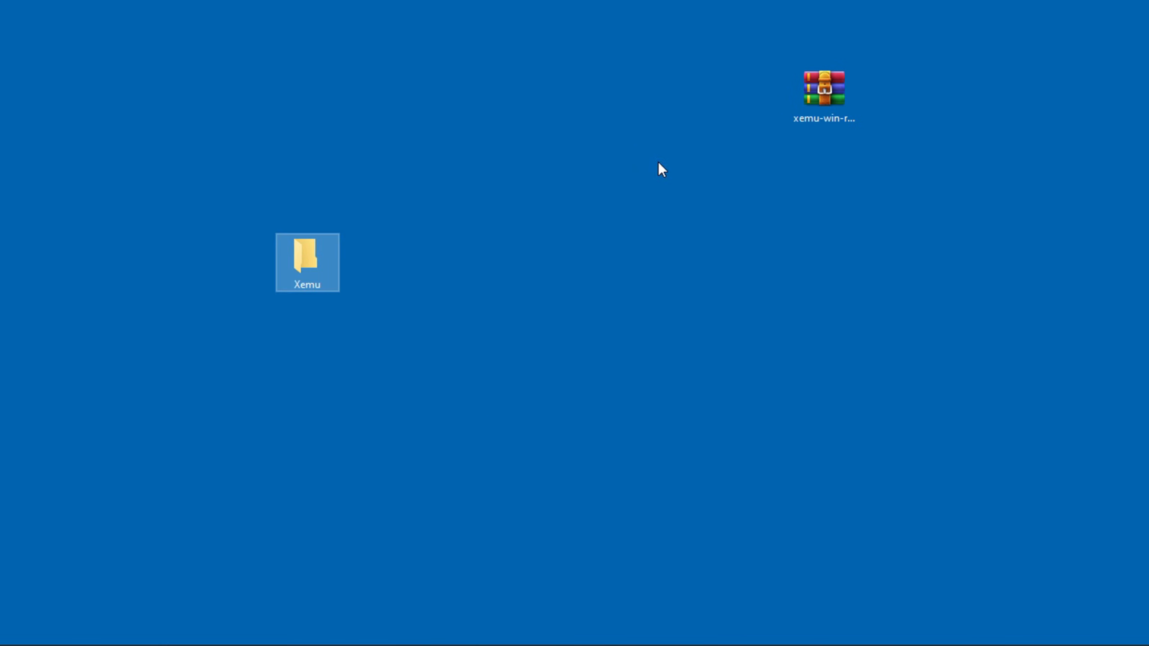
pyautogui.moveTo(923, 129)
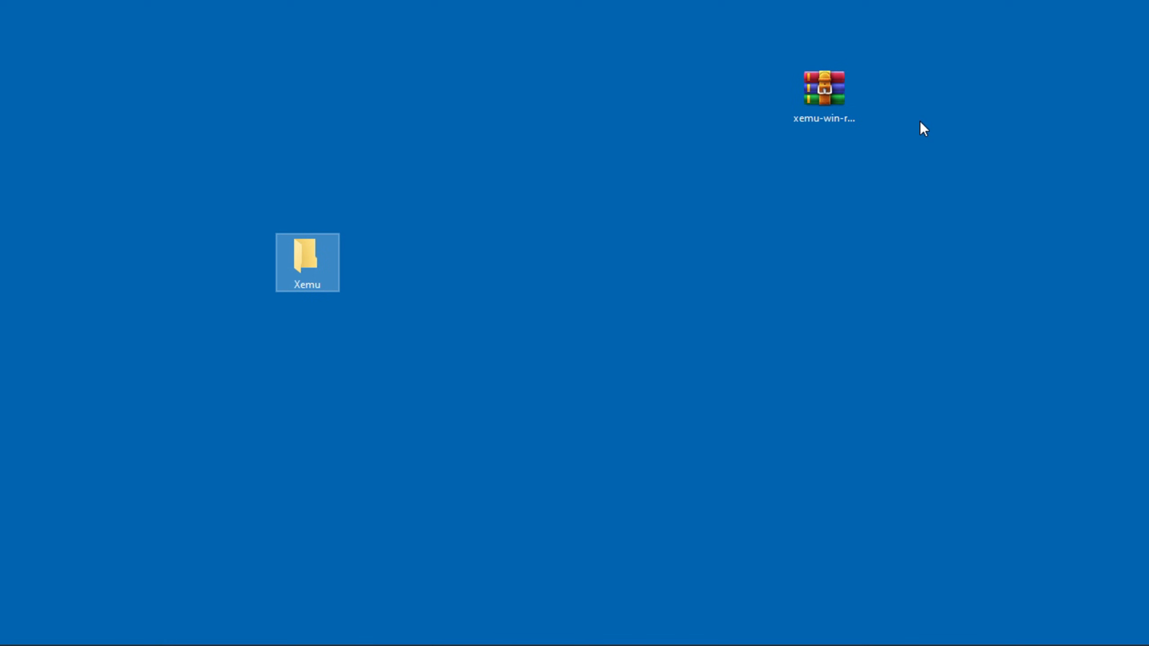
# Step: Extract the downloaded archive into the Xemu folder and launch xemu.exe
pyautogui.doubleClick(823, 88)
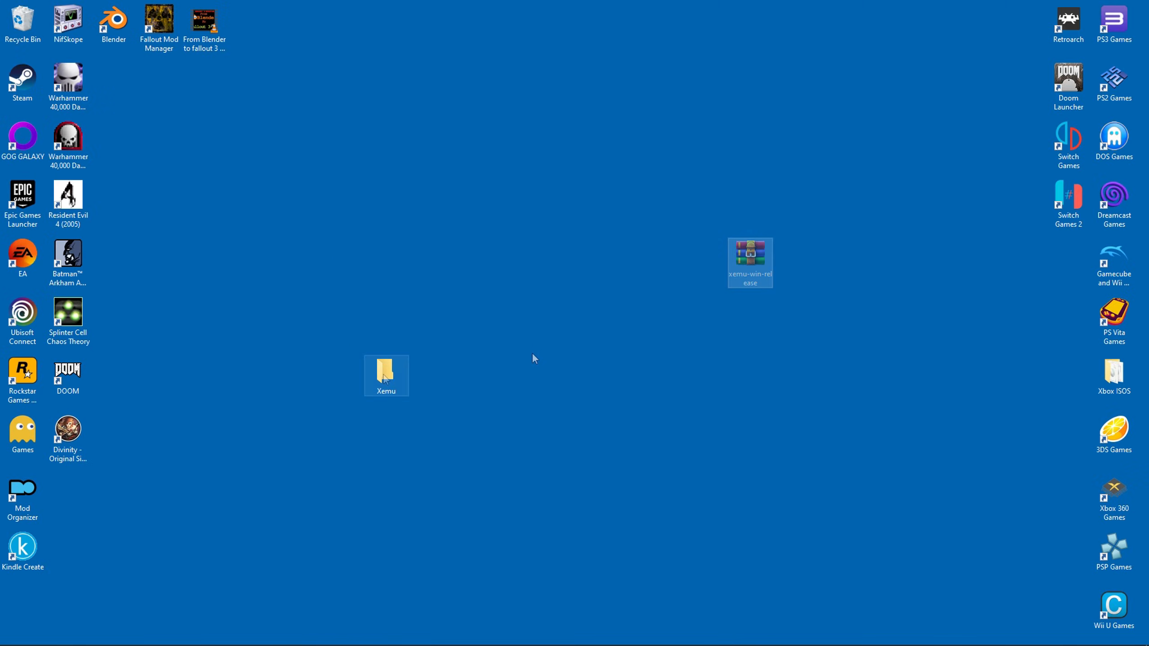
pyautogui.doubleClick(385, 370)
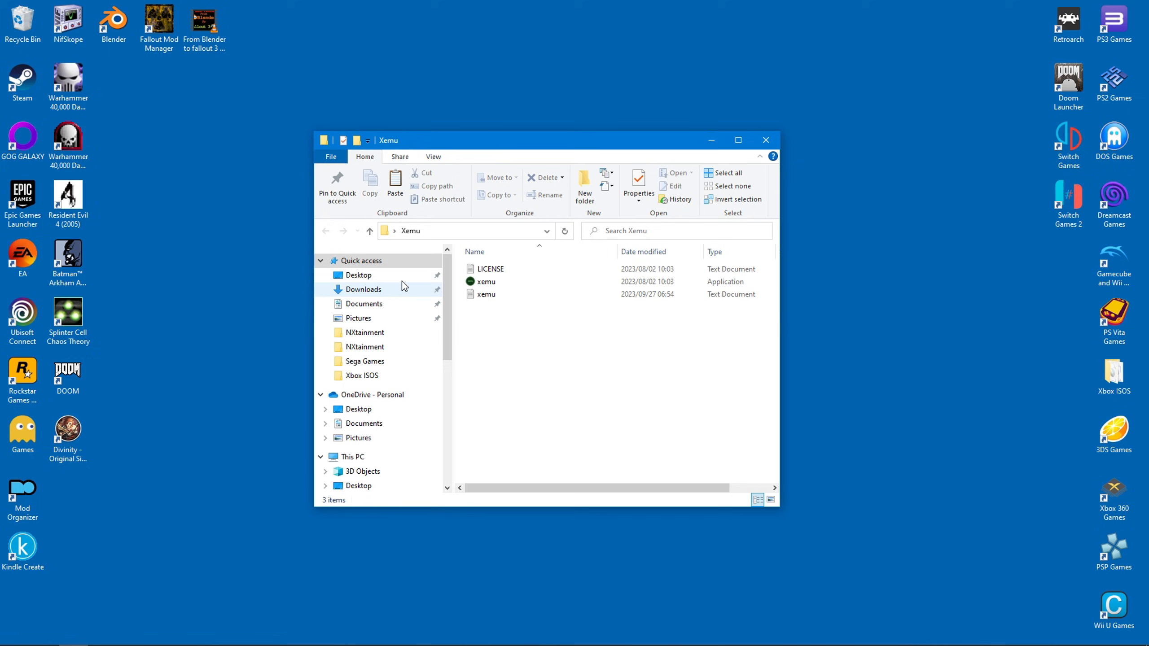
pyautogui.click(486, 281)
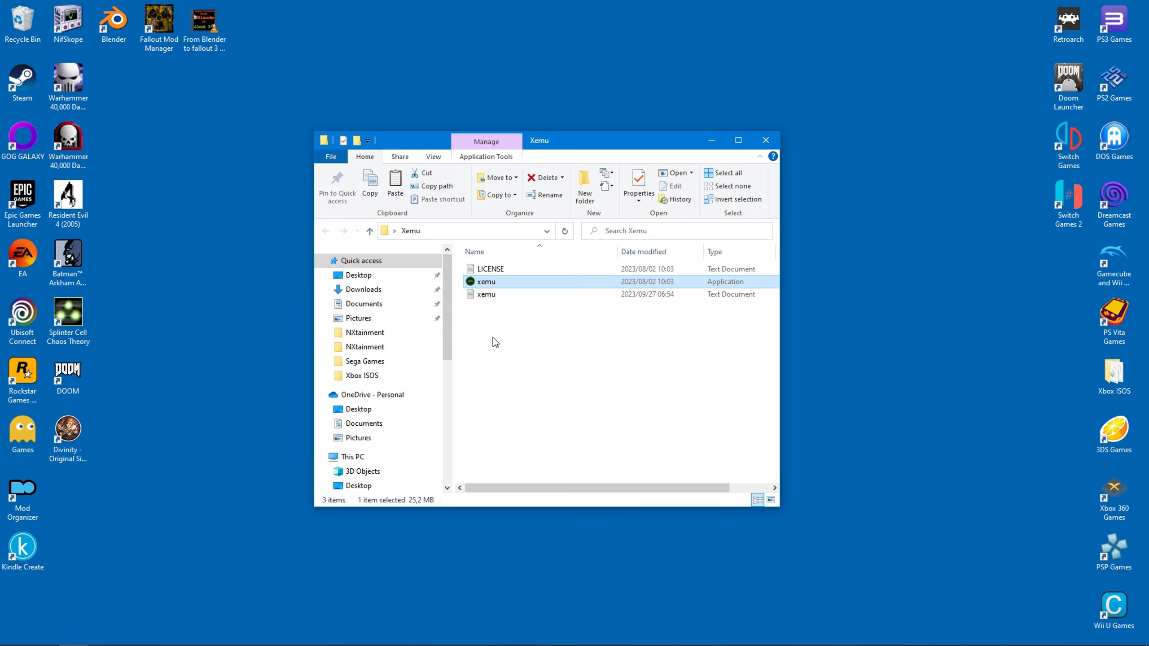
pyautogui.doubleClick(486, 281)
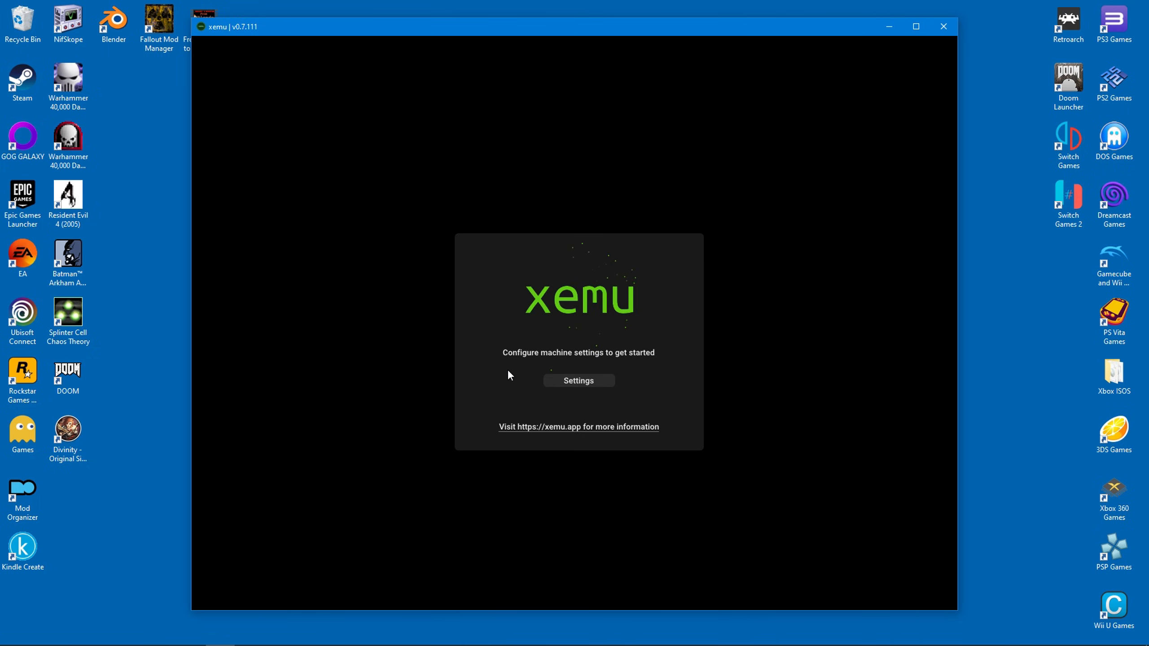
pyautogui.moveTo(494, 370)
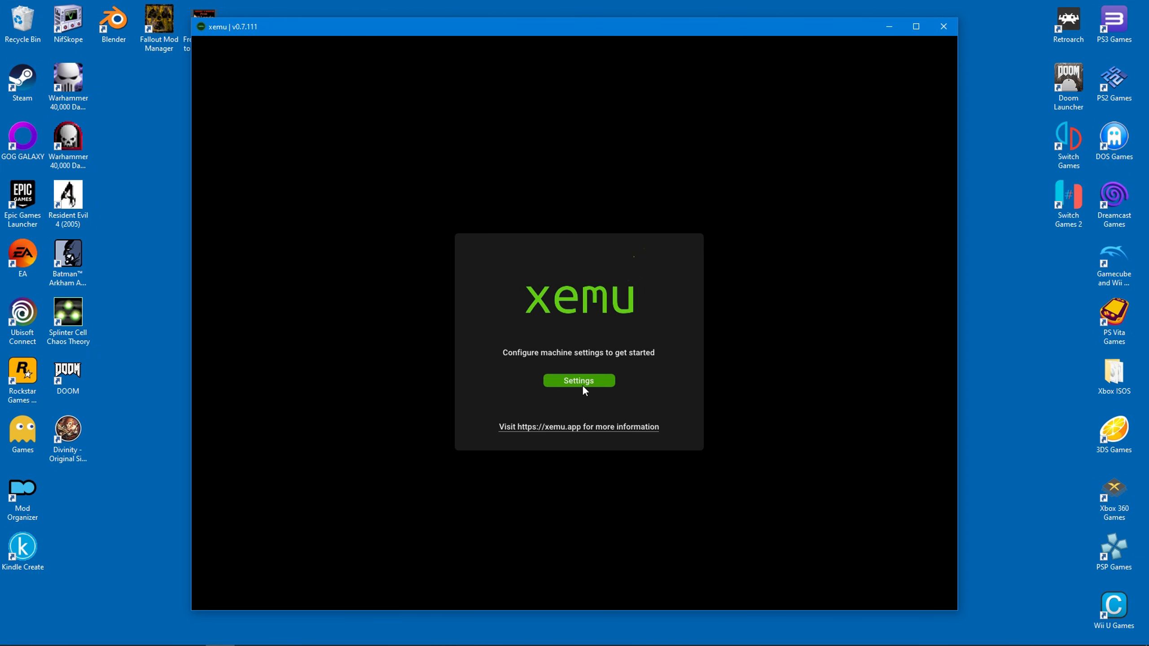
# Step: Review xemu's General, Input, Display and Snapshots settings, ending on the System section
pyautogui.click(578, 380)
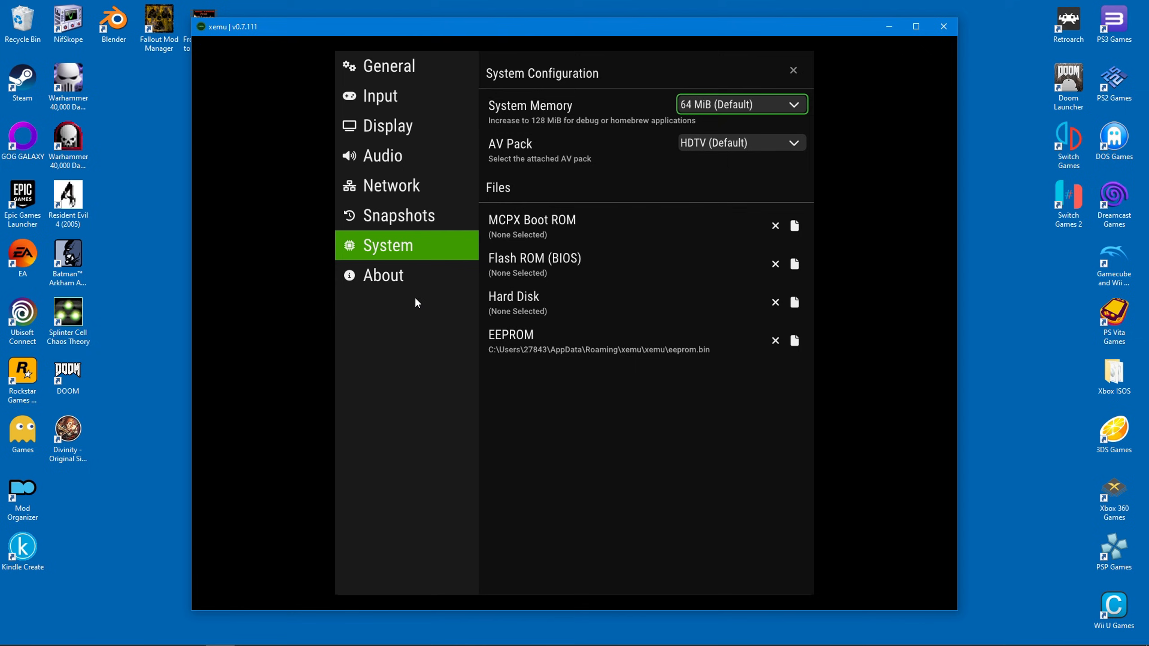
pyautogui.click(389, 66)
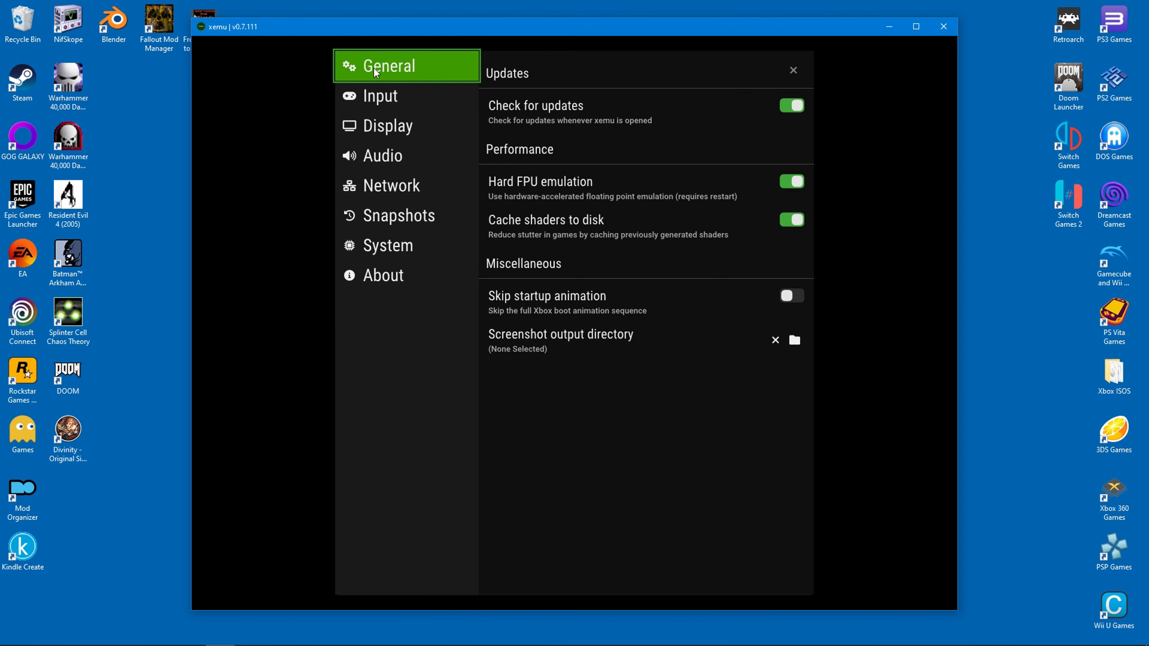
pyautogui.click(380, 96)
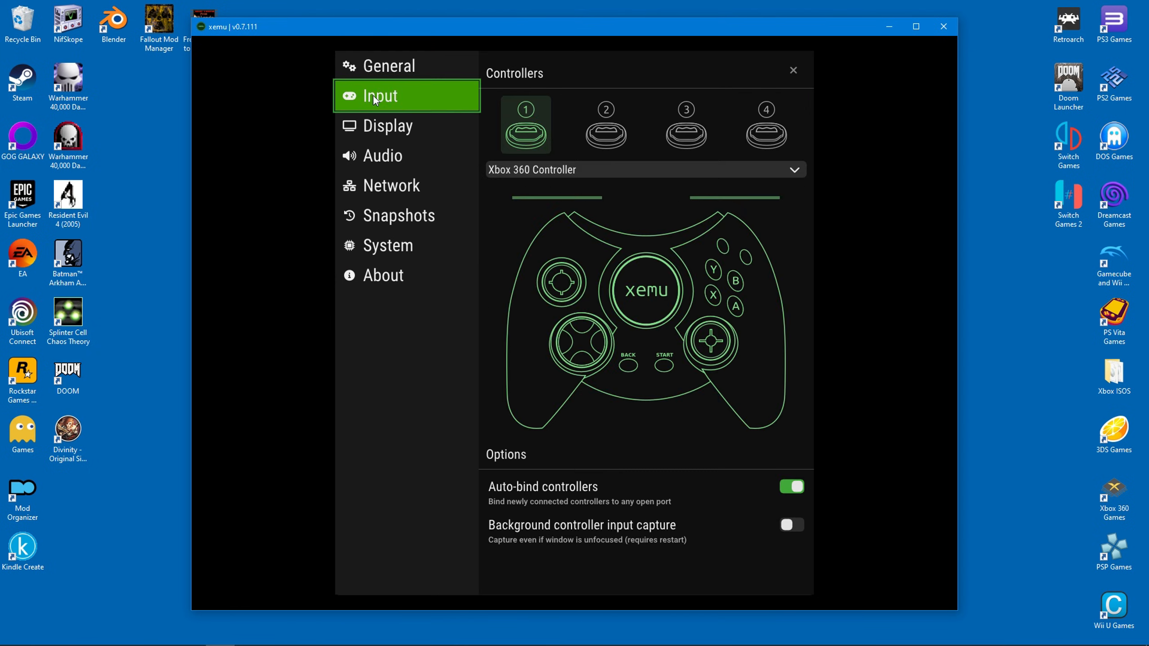
pyautogui.moveTo(533, 337)
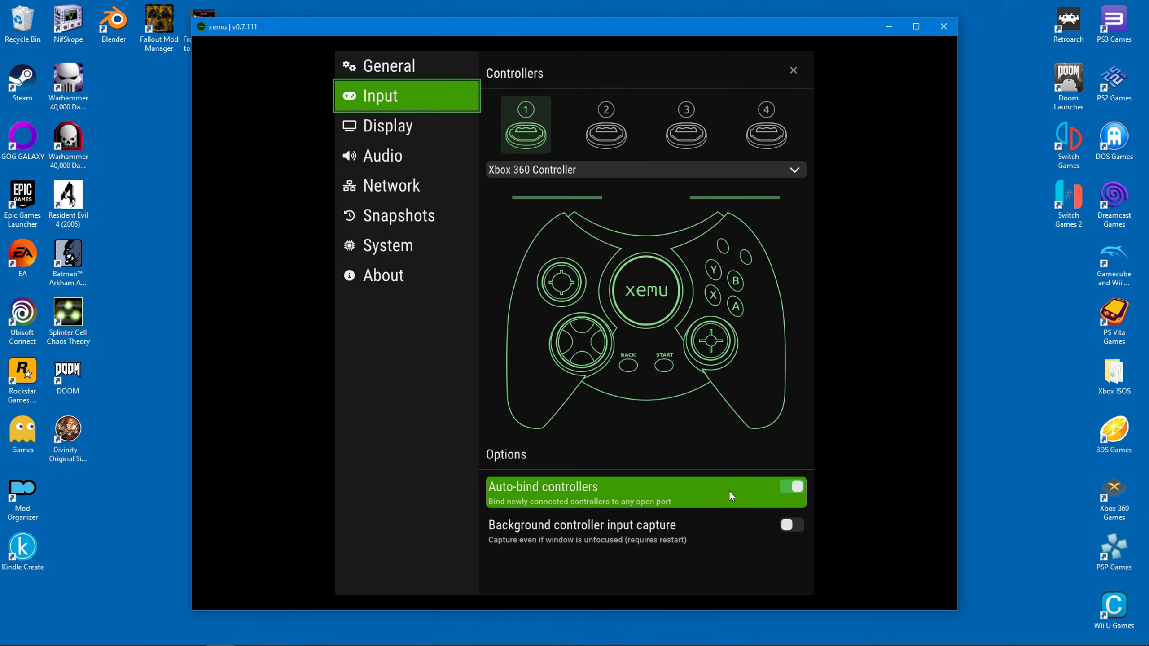
pyautogui.click(387, 126)
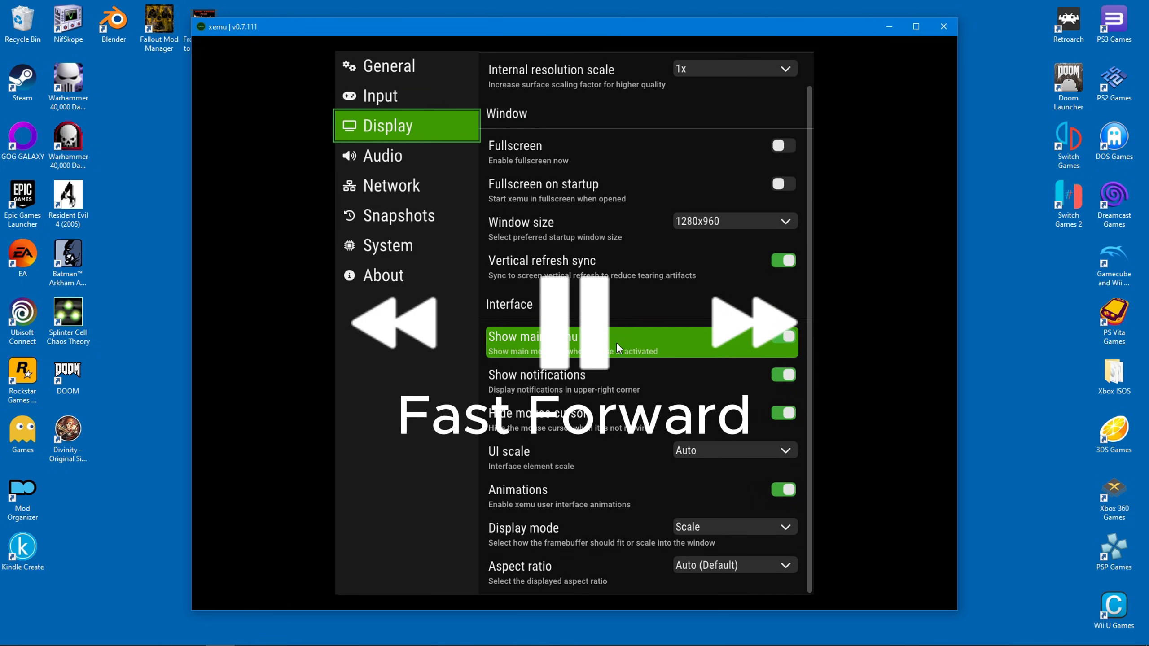
pyautogui.click(397, 215)
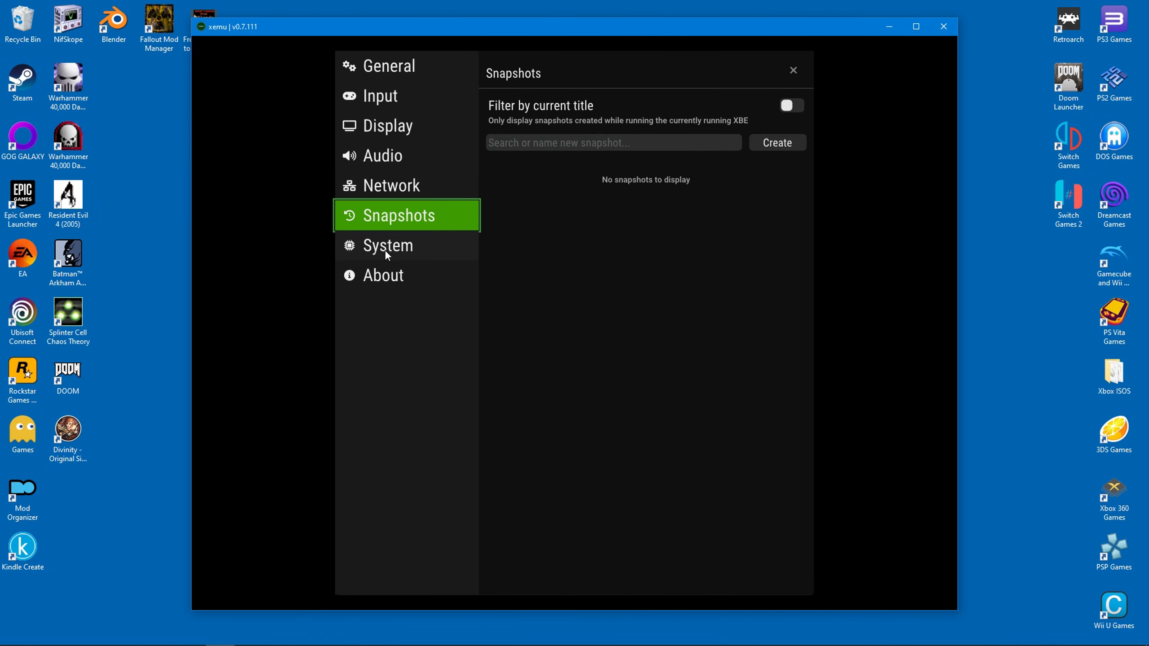
pyautogui.click(387, 245)
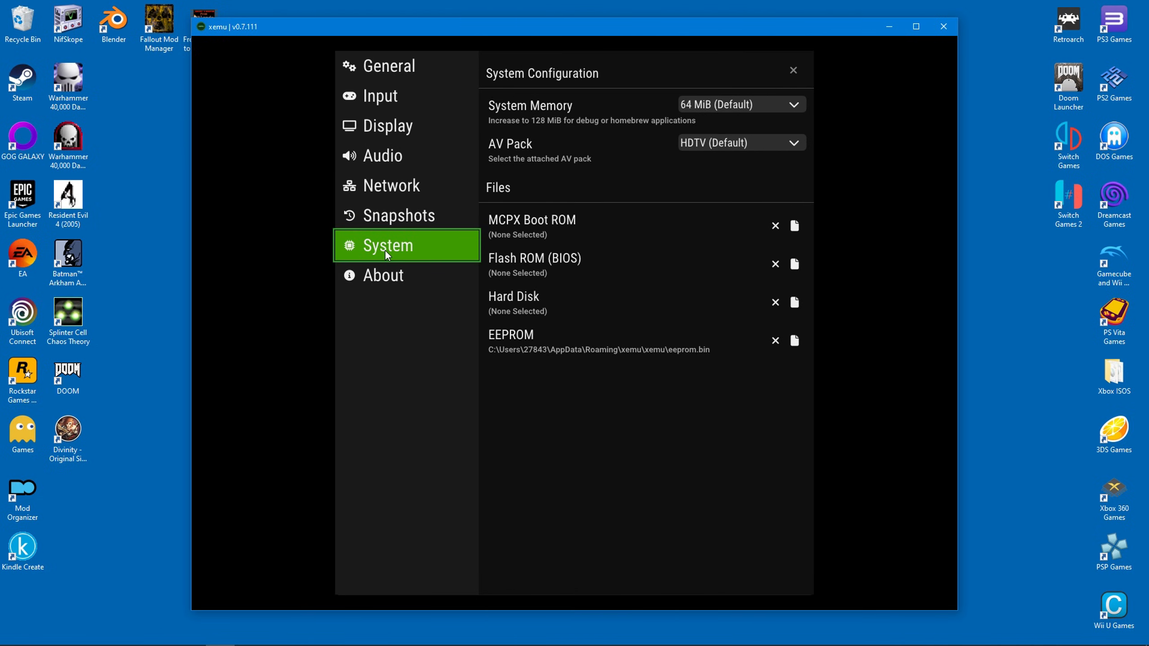
pyautogui.moveTo(747, 213)
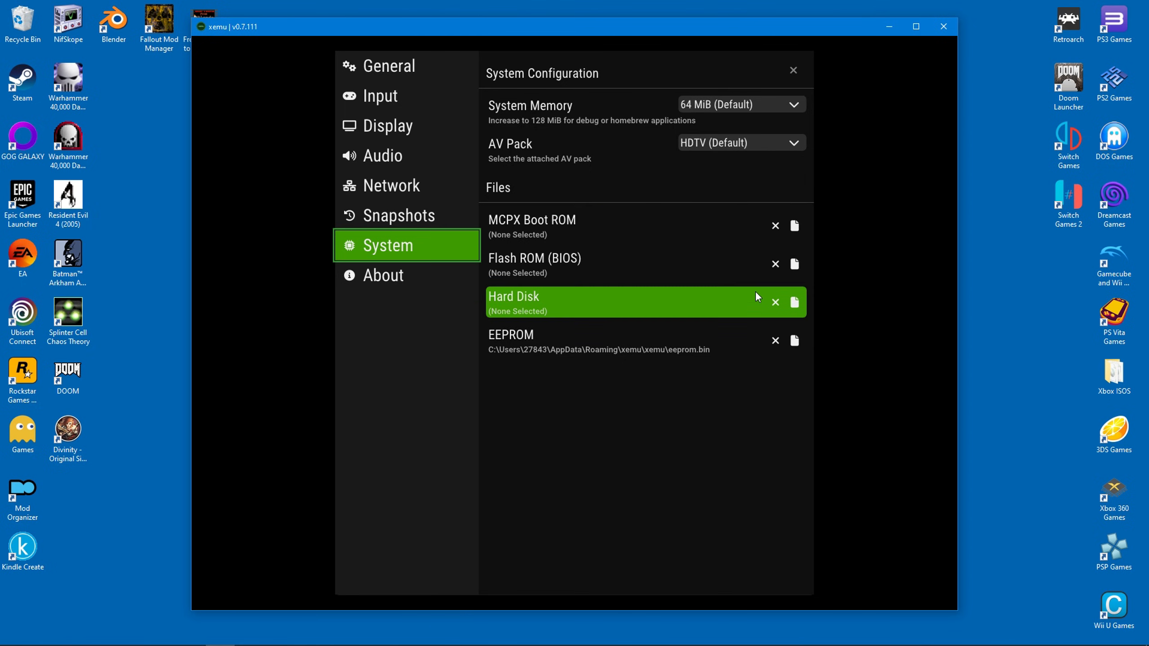
pyautogui.moveTo(753, 223)
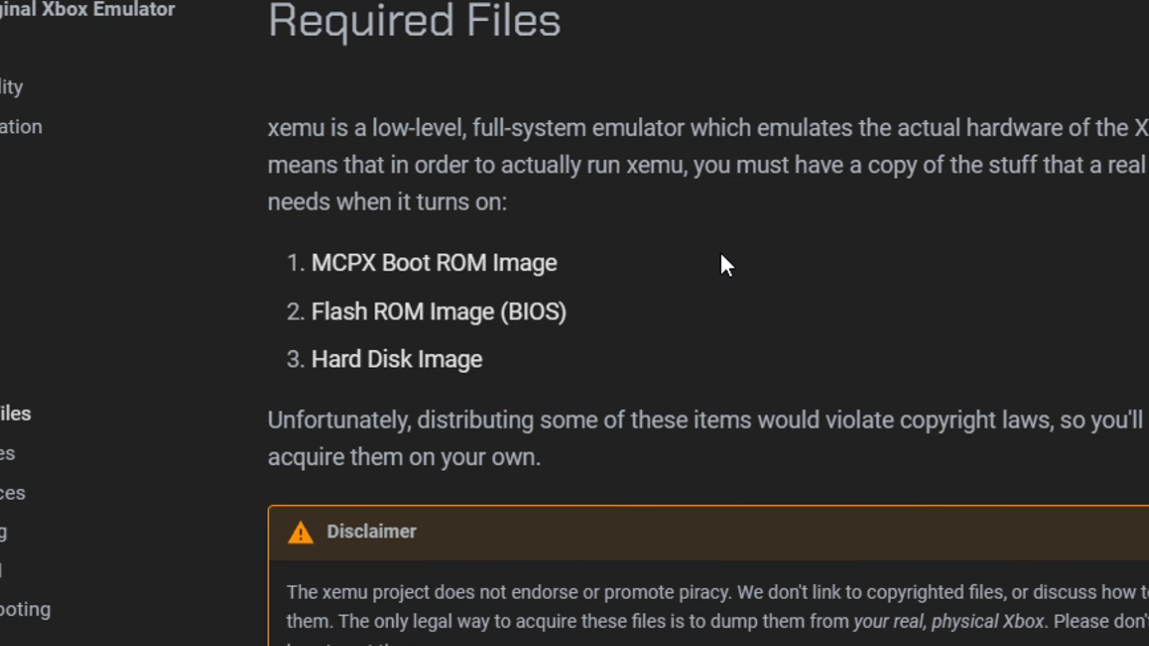
pyautogui.moveTo(694, 266)
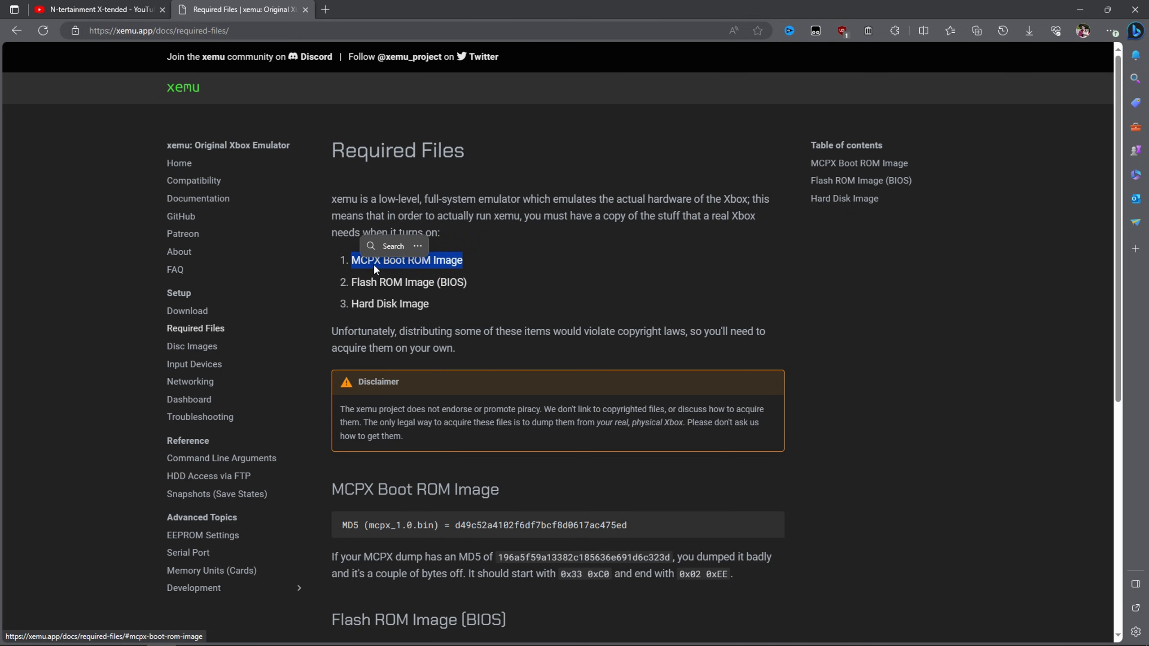
# Step: Copy the 'MCPX Boot ROM Image' heading text from the Required Files page
pyautogui.rightClick(407, 260)
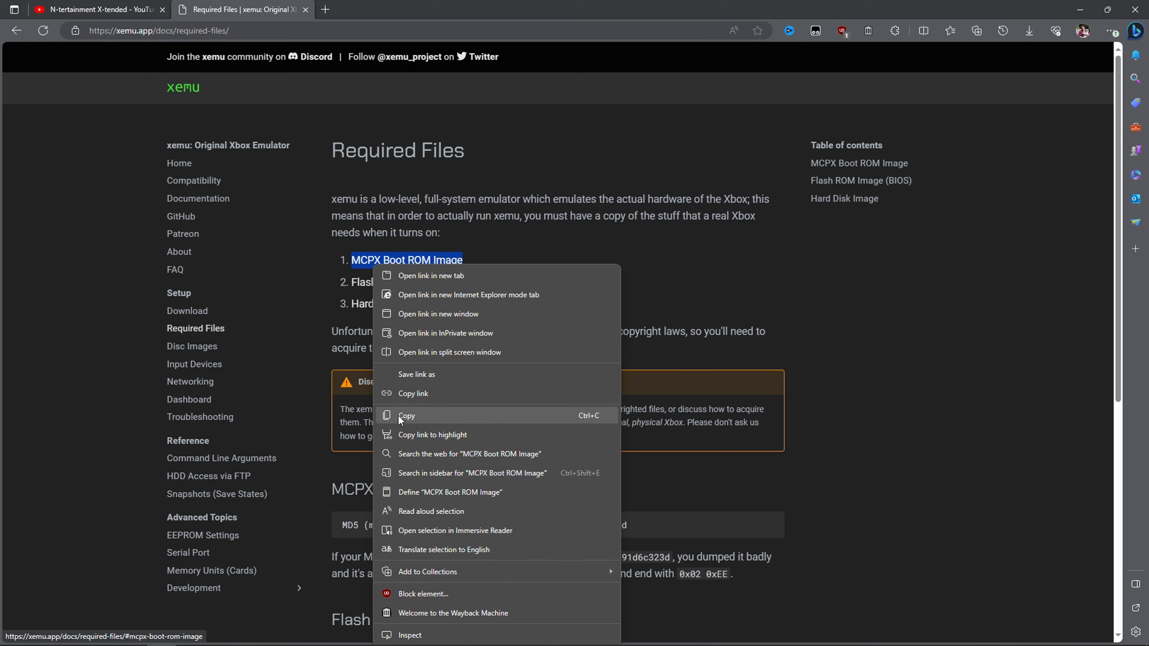
pyautogui.click(468, 9)
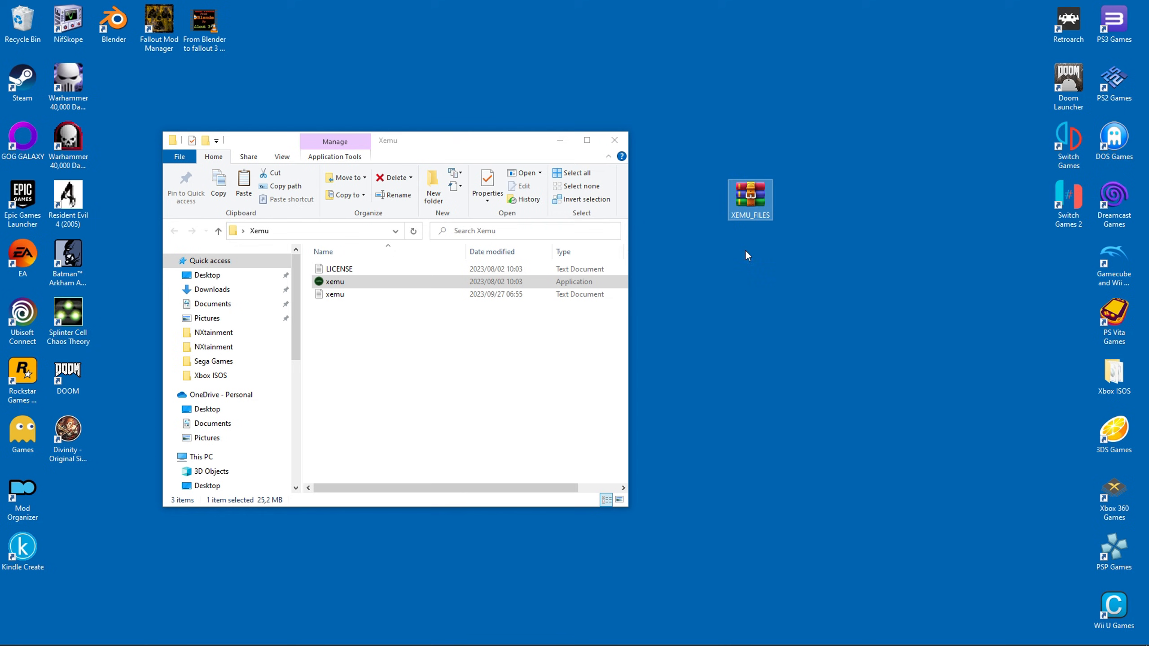
# Step: Open the XEMU_FILES archive from the desktop
pyautogui.doubleClick(748, 194)
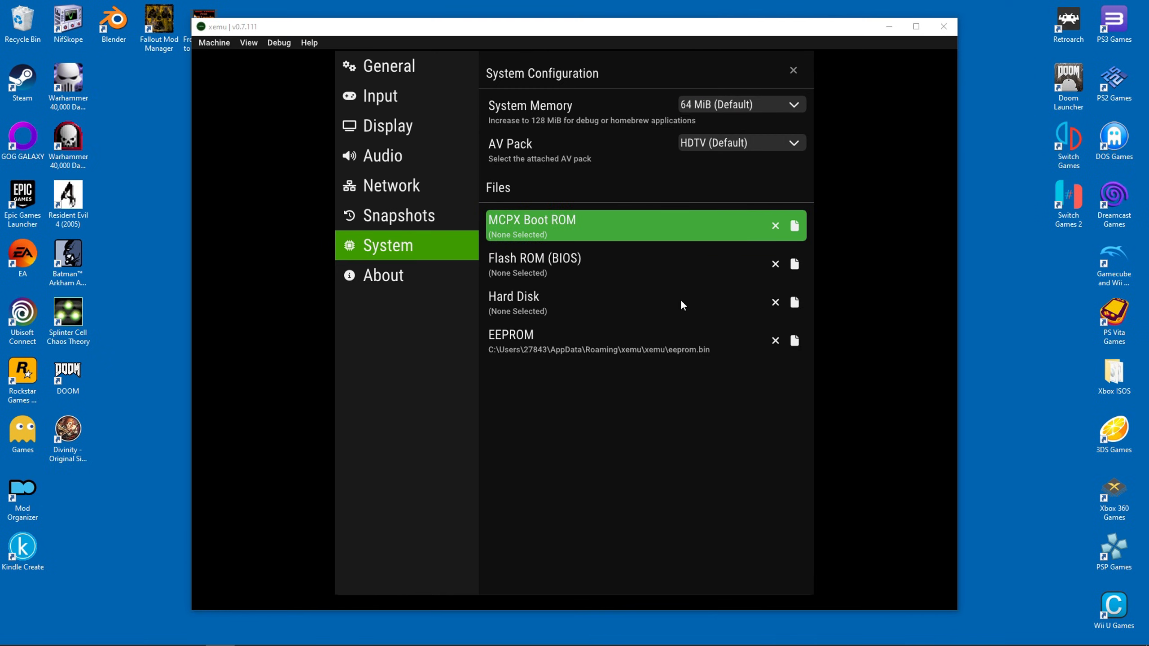
# Step: Assign mcpx_1.0.bin as Boot ROM, Complex_4627v1.03.bin as BIOS, and pick the hard disk image
pyautogui.click(793, 226)
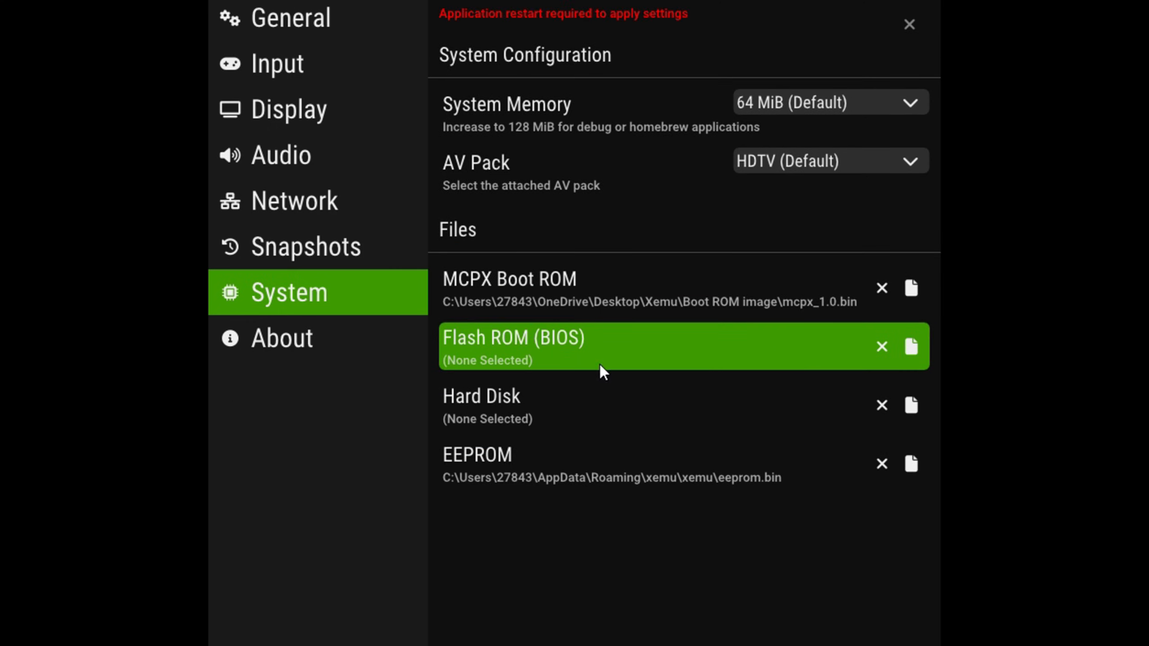
pyautogui.click(912, 346)
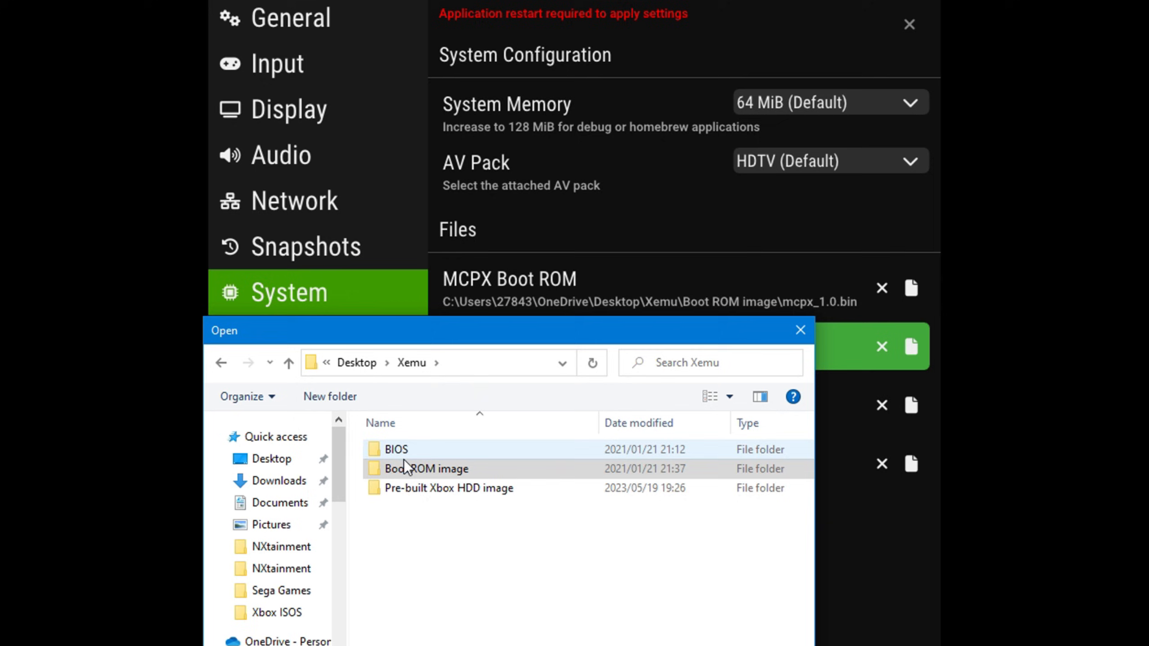
pyautogui.doubleClick(396, 449)
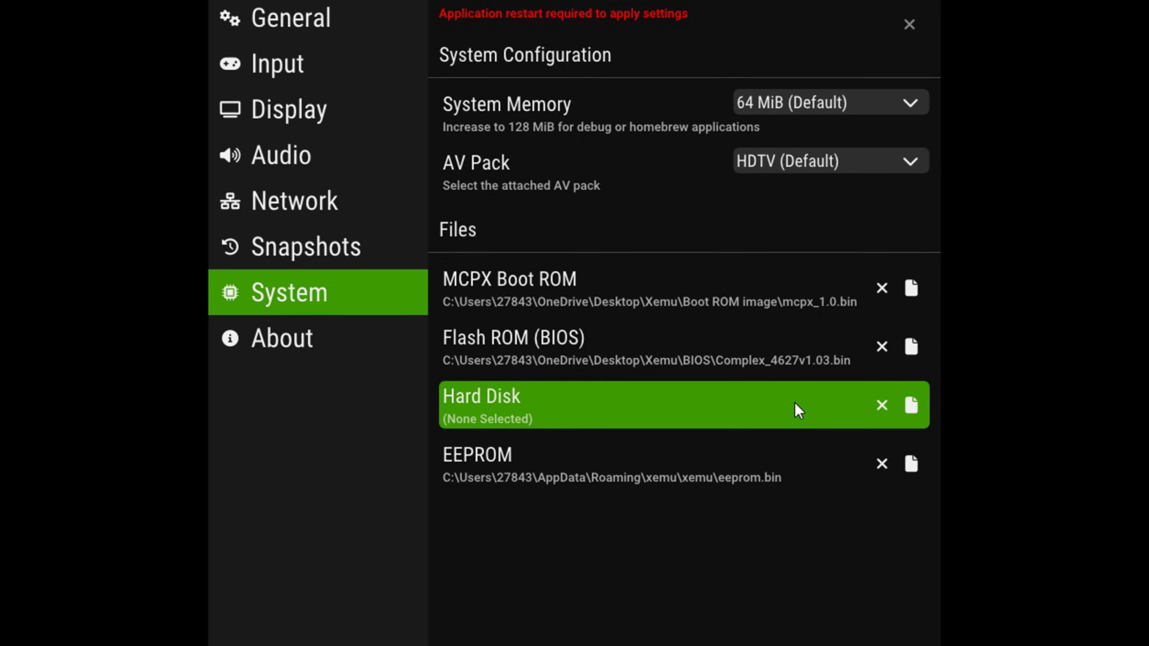
pyautogui.click(911, 405)
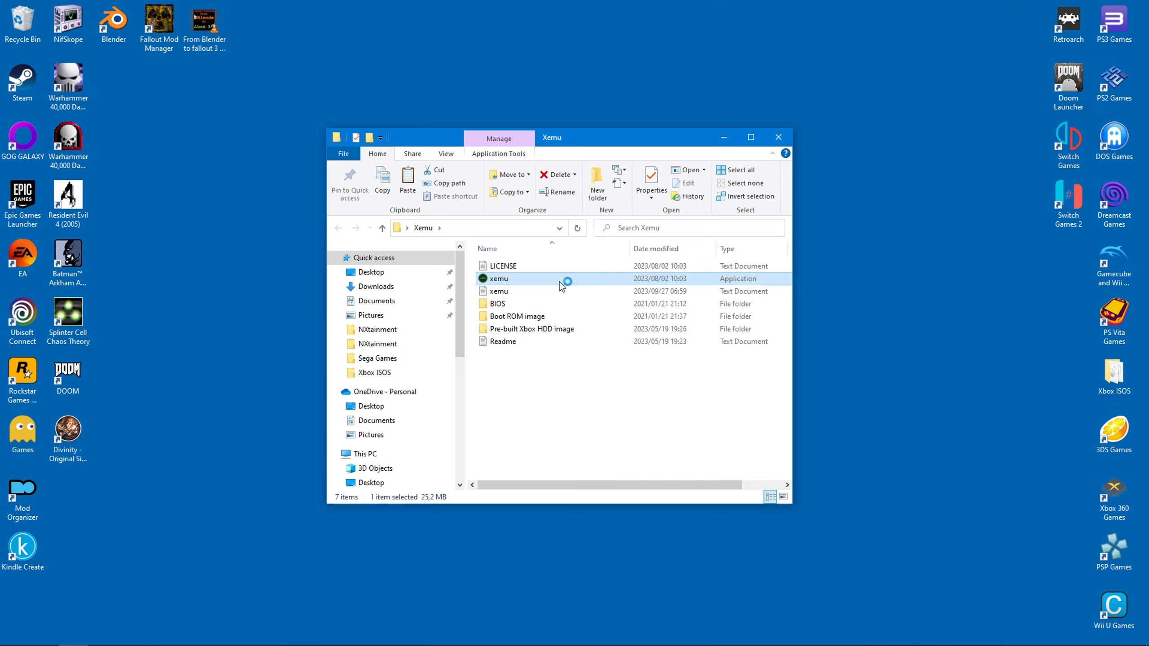
# Step: Relaunch xemu.exe so the new ROM and HDD settings apply
pyautogui.doubleClick(498, 278)
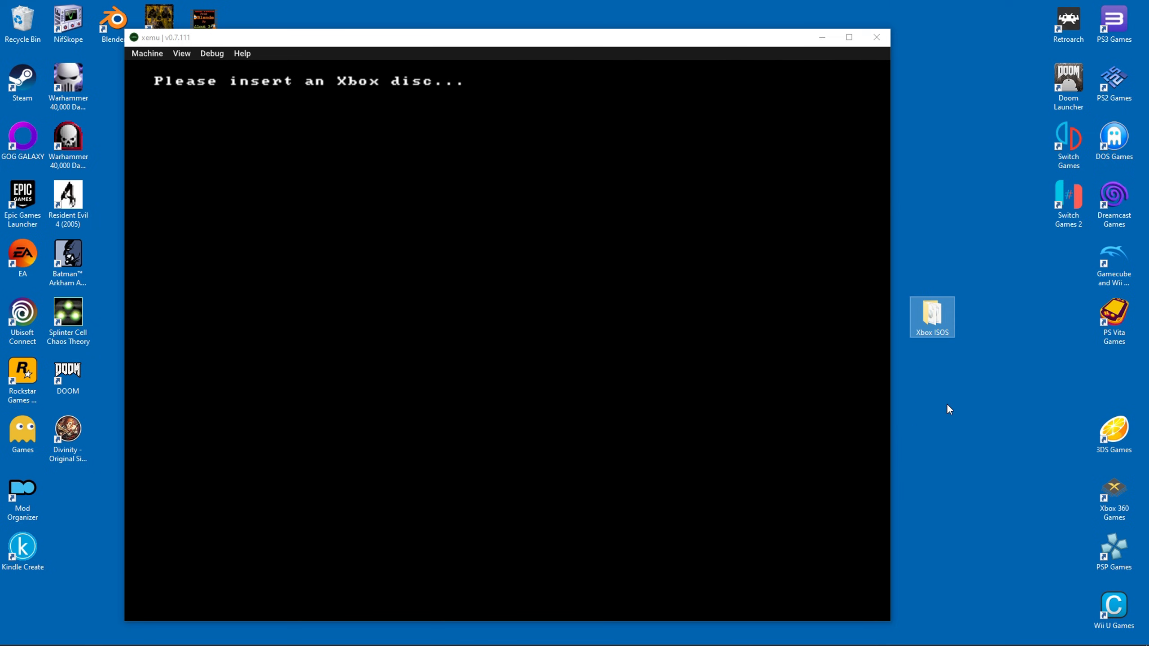
# Step: Load a game ISO from the Xbox ISOS folder via Machine > Load Disc
pyautogui.click(147, 53)
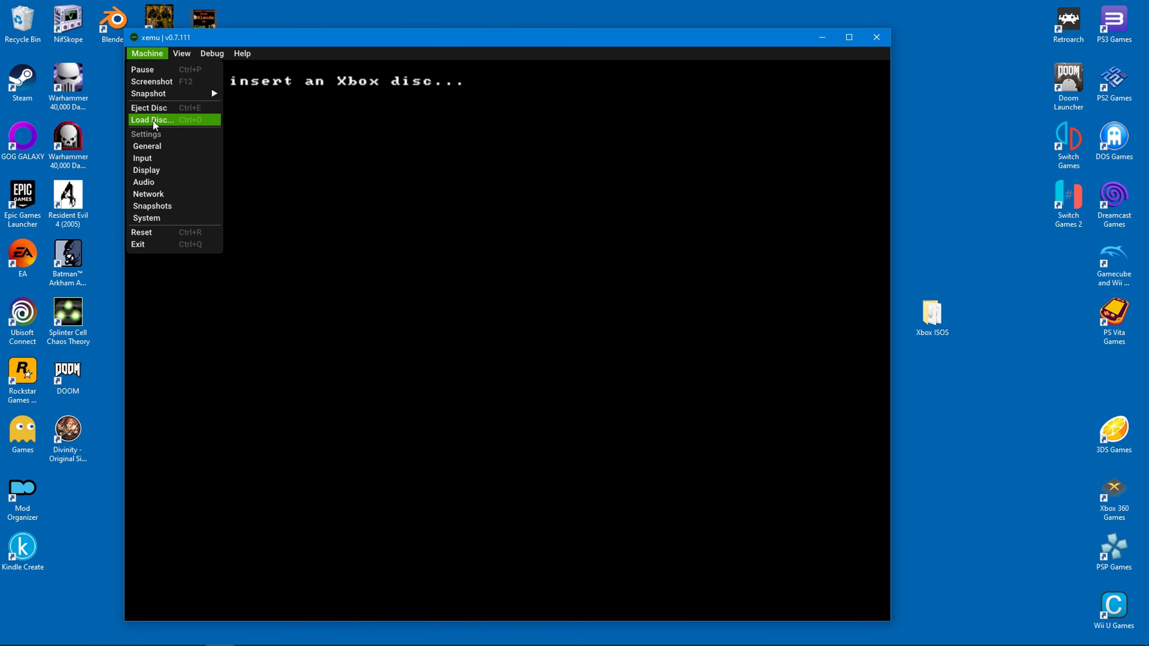
pyautogui.click(153, 120)
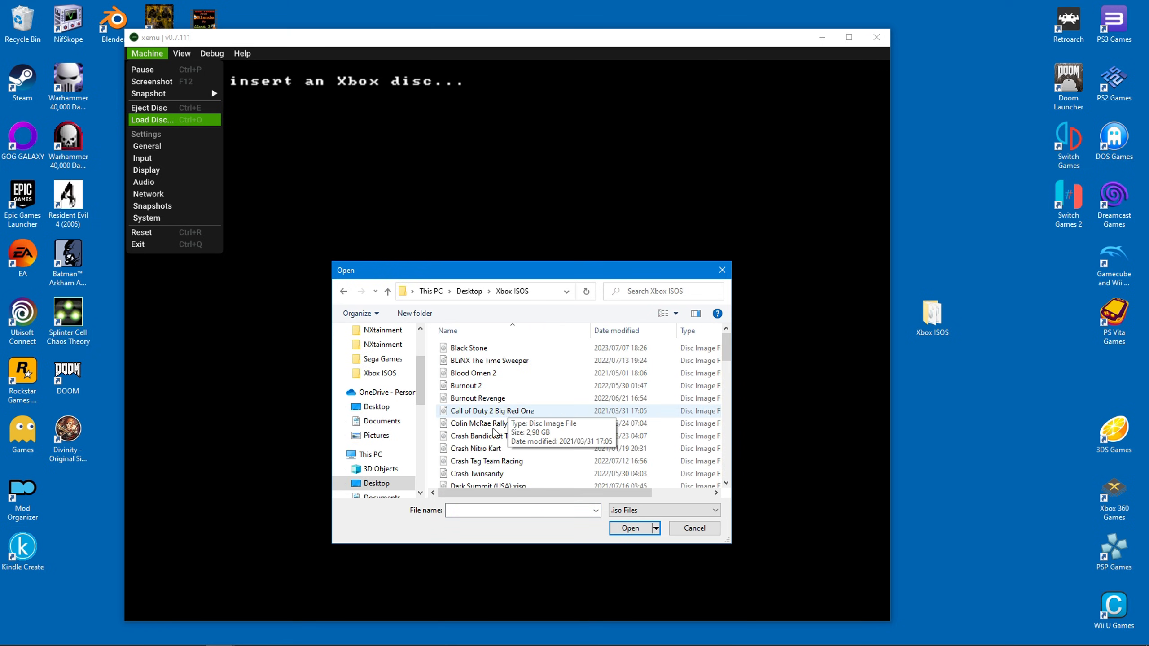
pyautogui.scroll(-3)
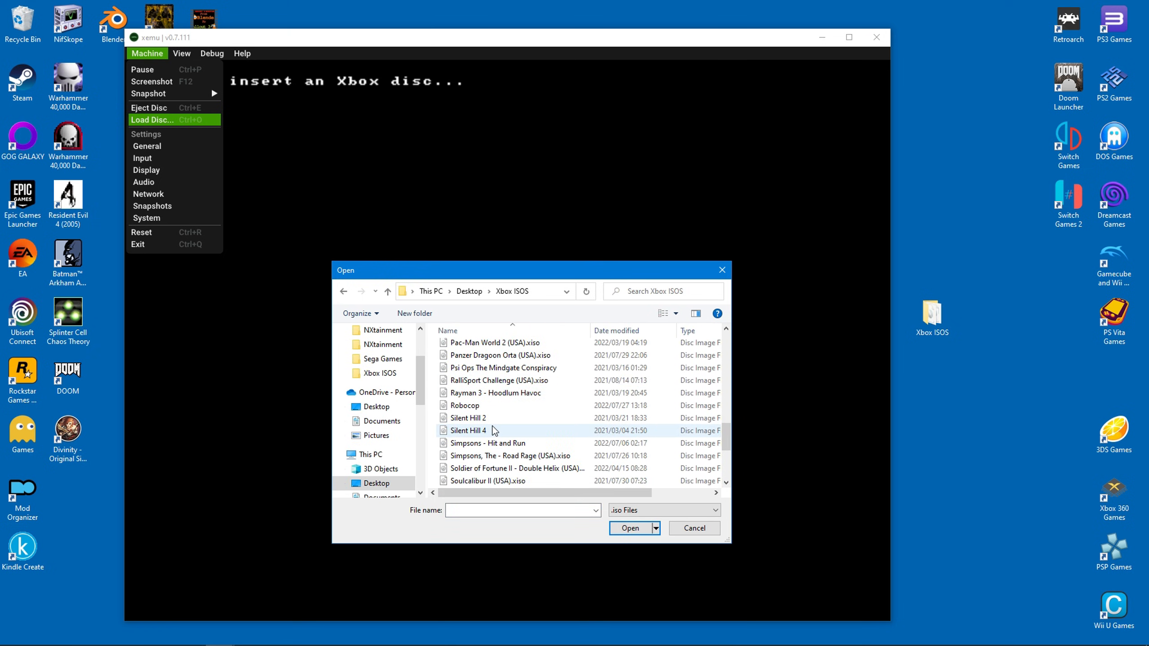
pyautogui.scroll(-3)
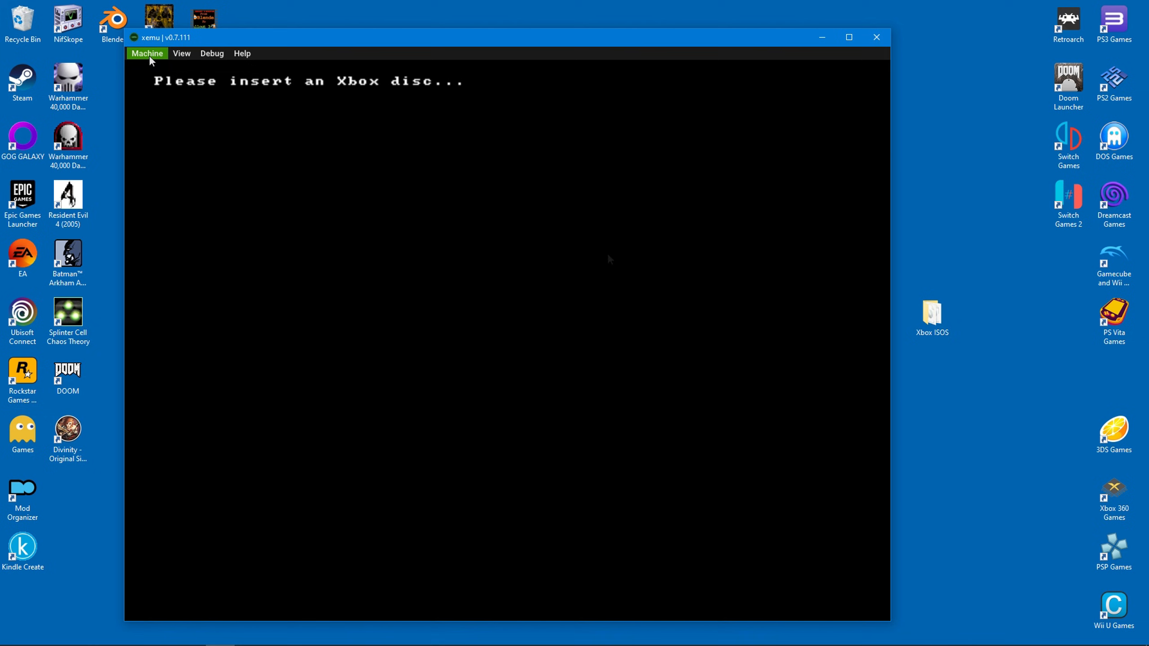
pyautogui.click(147, 53)
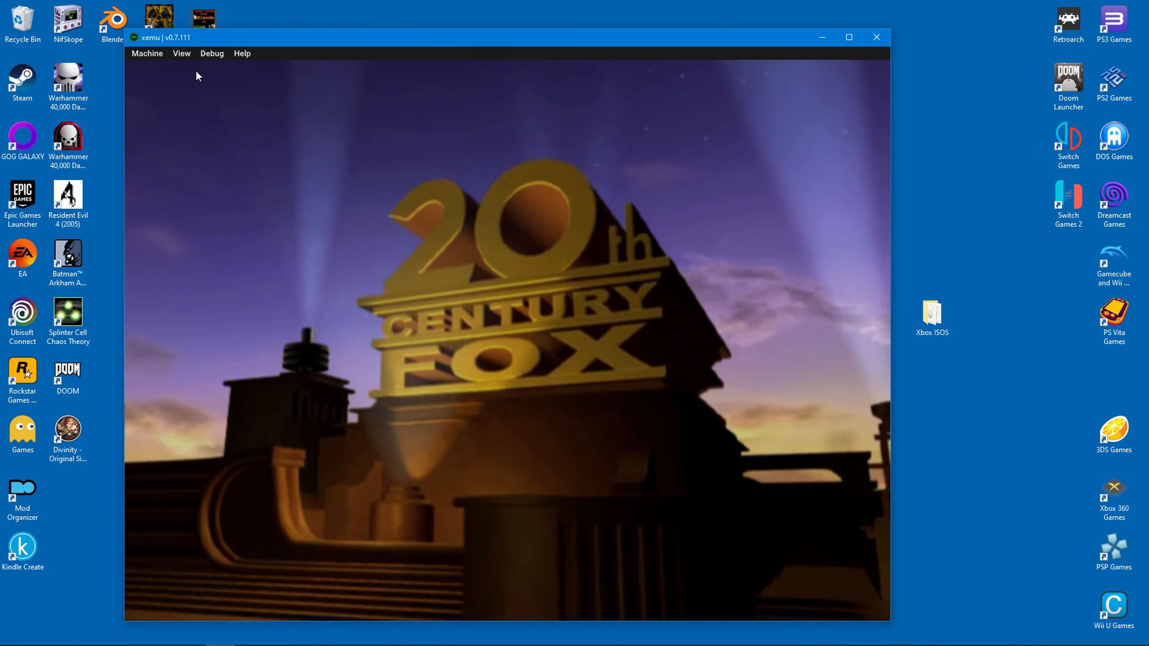
# Step: Set the internal resolution scale to 2x in the View menu's display options
pyautogui.click(182, 53)
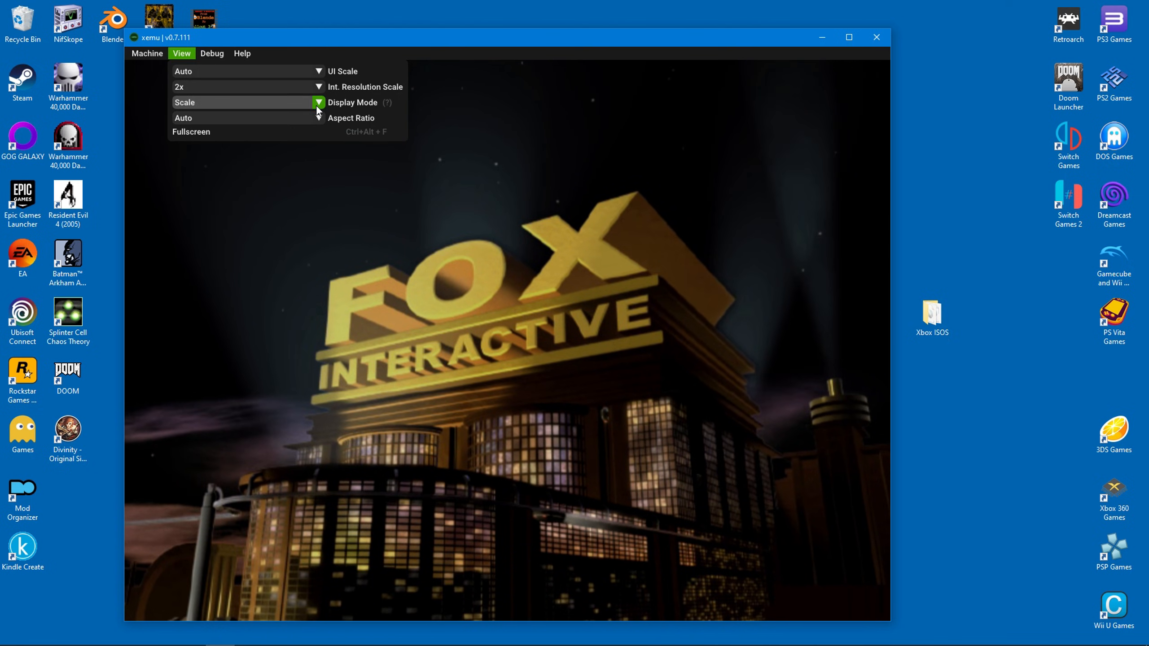
pyautogui.click(319, 102)
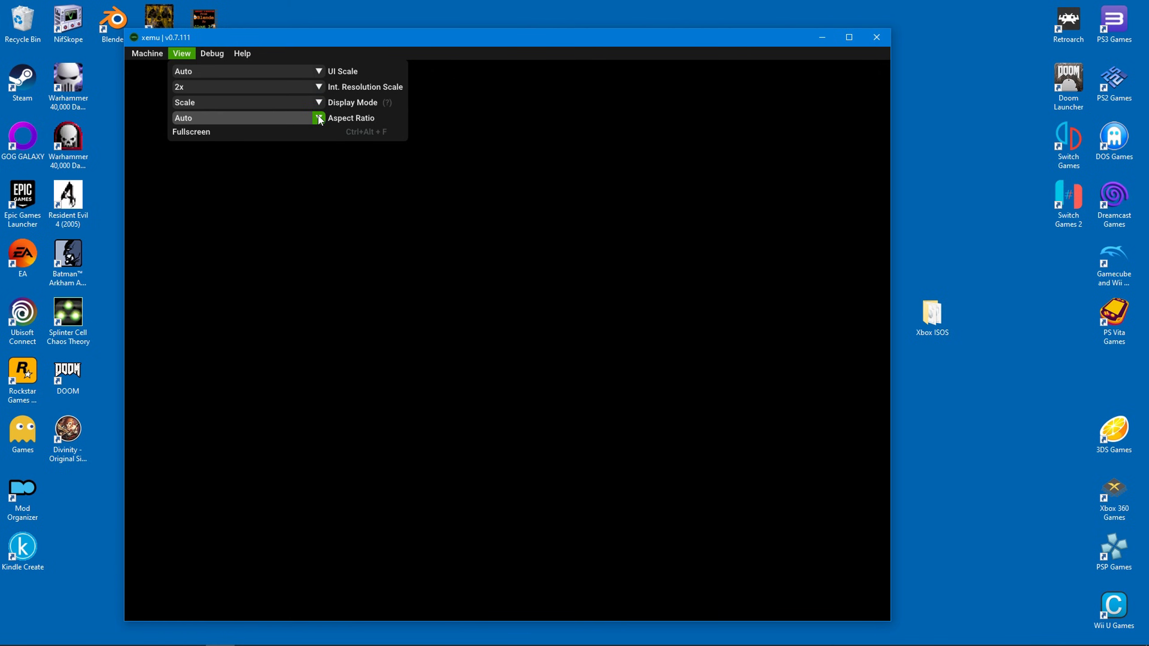
pyautogui.moveTo(329, 132)
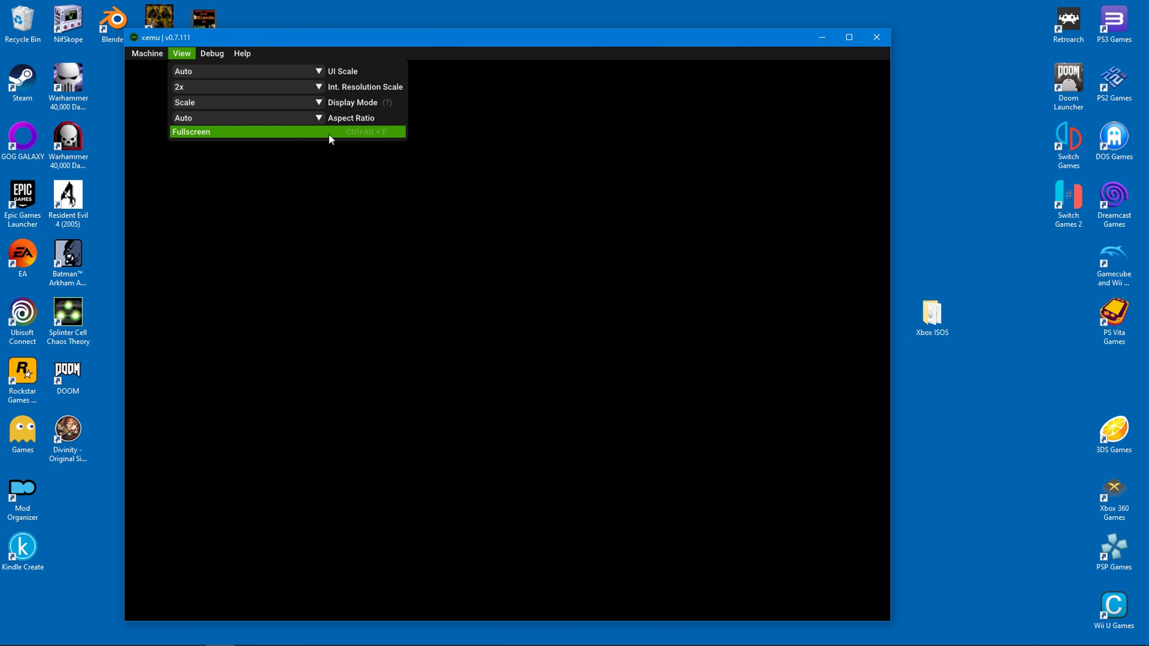